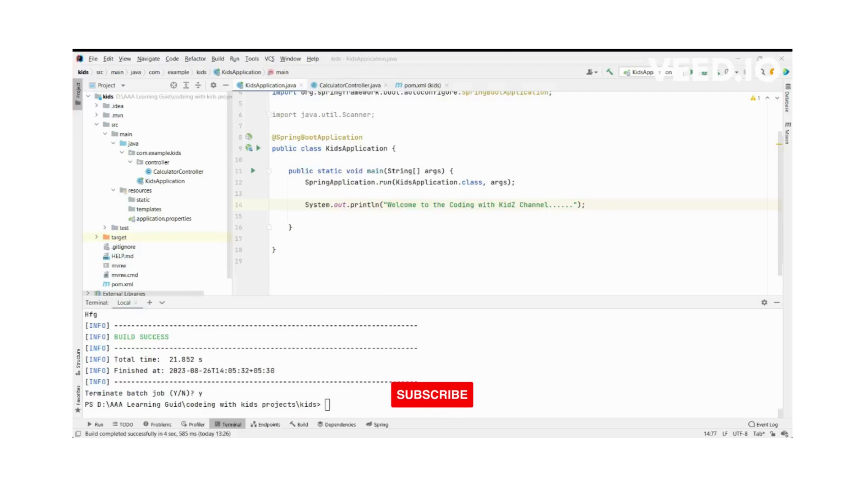
{"action": "mouse_move", "coordinate": [542, 200]}
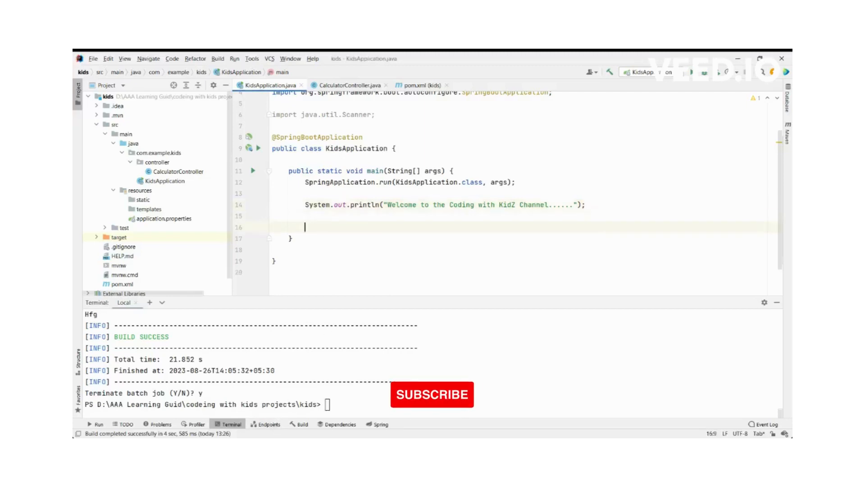
Step: Write 'Scanner in = new Scanner(System.in);' using the java.util.Scanner completion
{"action": "type", "text": "Sca"}
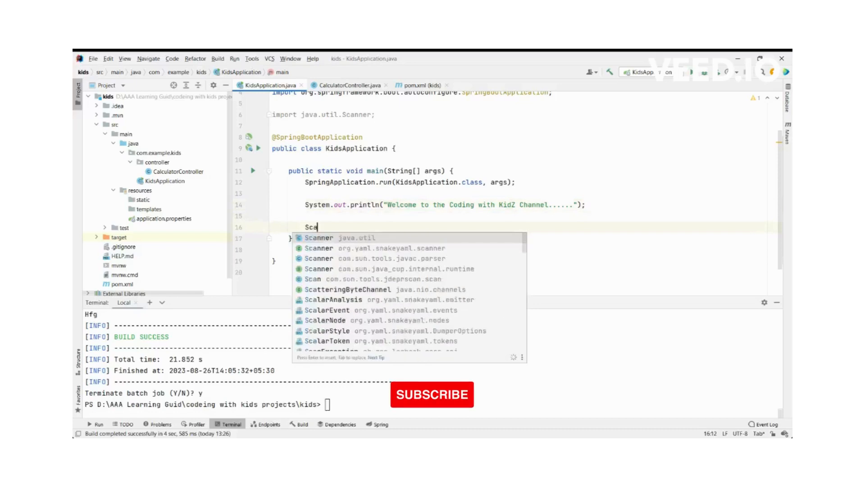
{"action": "left_click", "coordinate": [318, 237]}
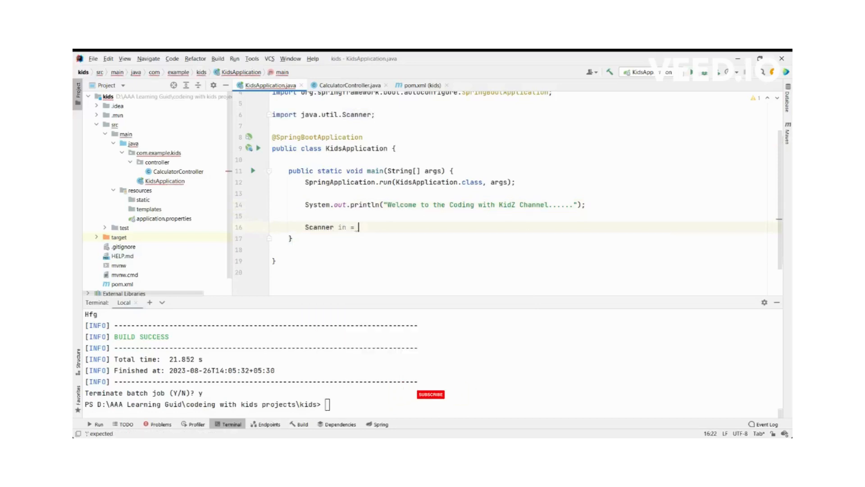
{"action": "type", "text": "new Scanner("}
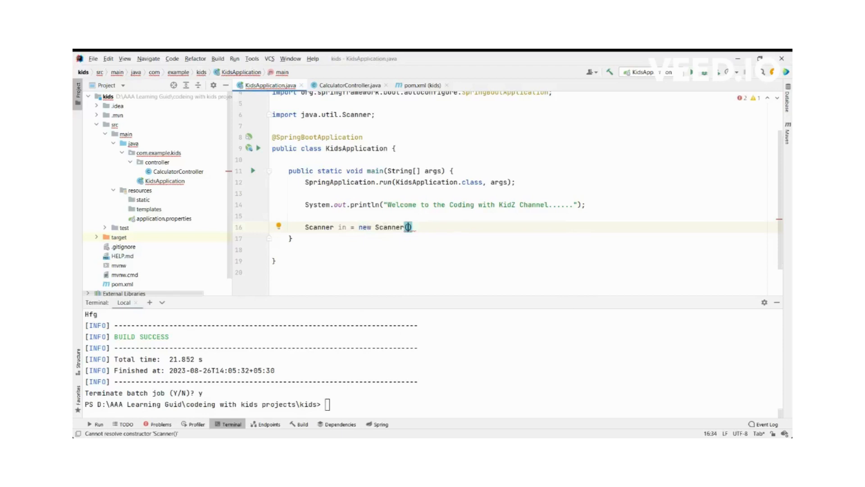
{"action": "type", "text": "System"}
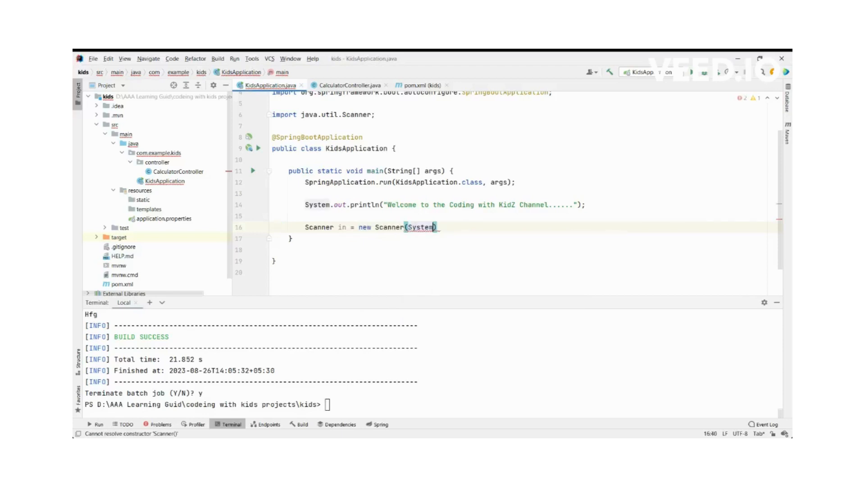
{"action": "type", "text": ".in"}
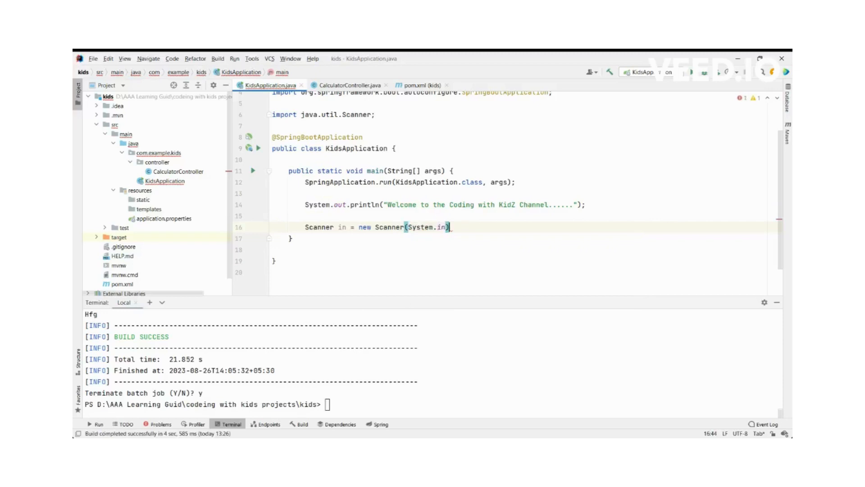
{"action": "type", "text": ";"}
{"action": "key", "text": "enter"}
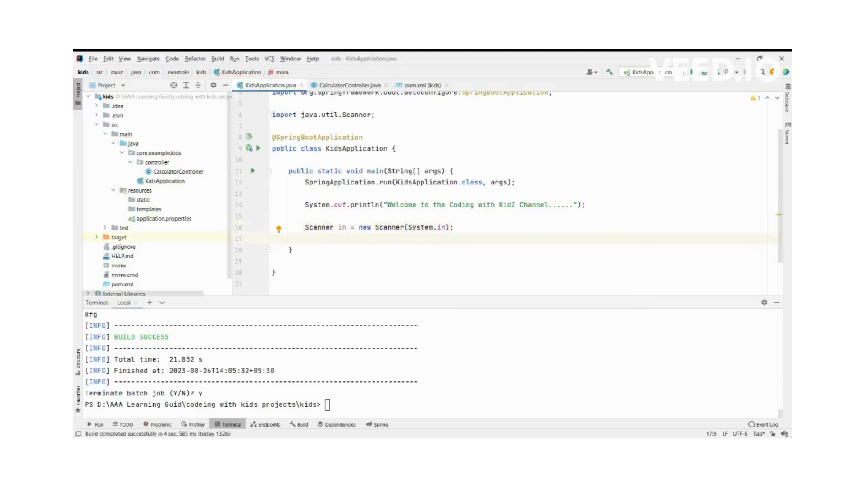
Step: Read the input into 'String line = in.nextLine();'
{"action": "type", "text": "String line ="}
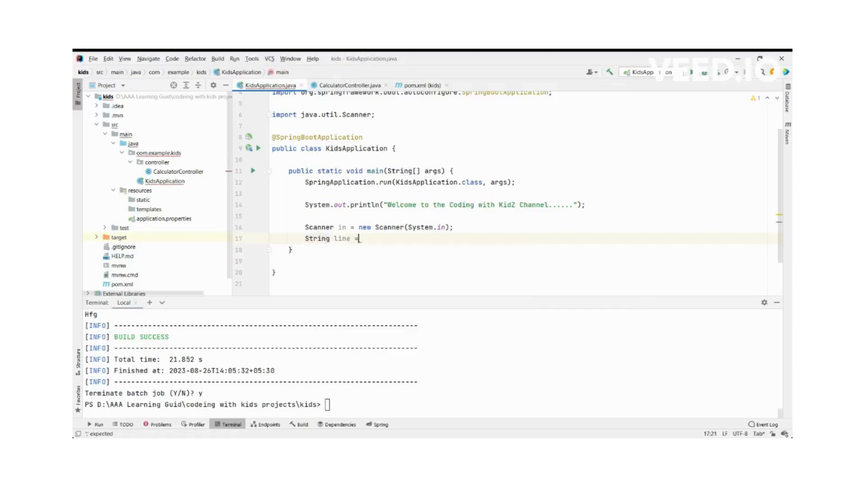
{"action": "type", "text": "in.nextLine();"}
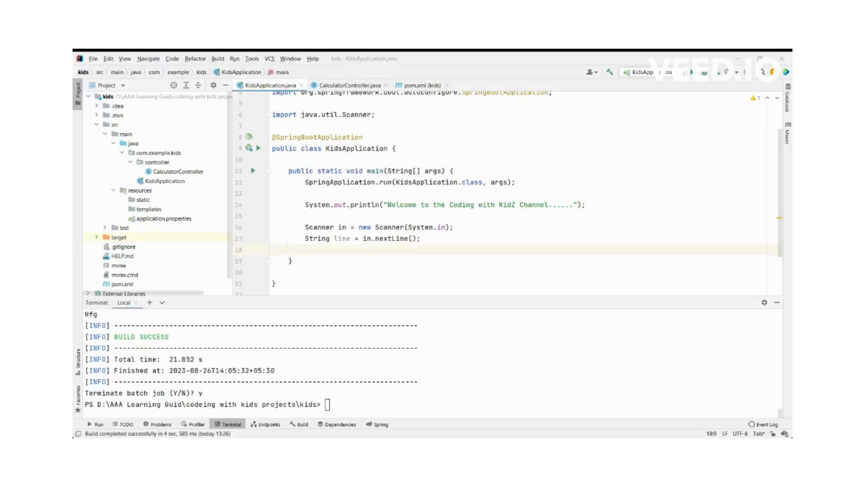
Step: Declare 'String upper_case_line = "";' below it
{"action": "type", "text": "Str"}
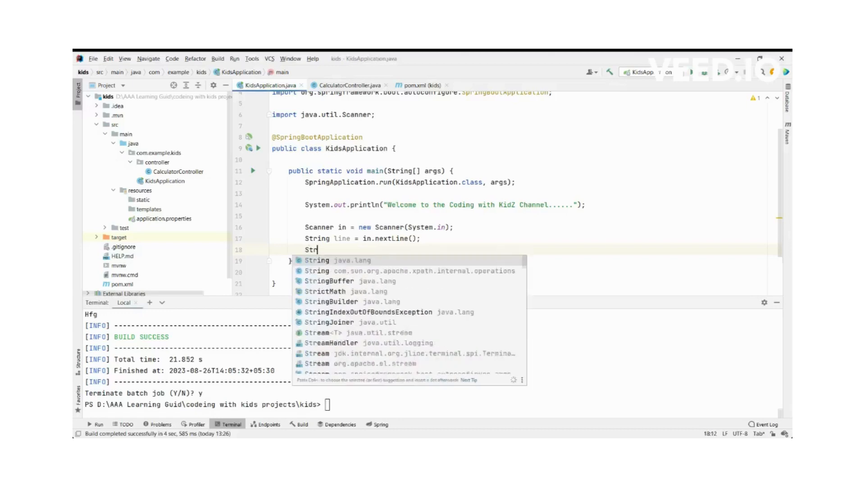
{"action": "type", "text": "String up"}
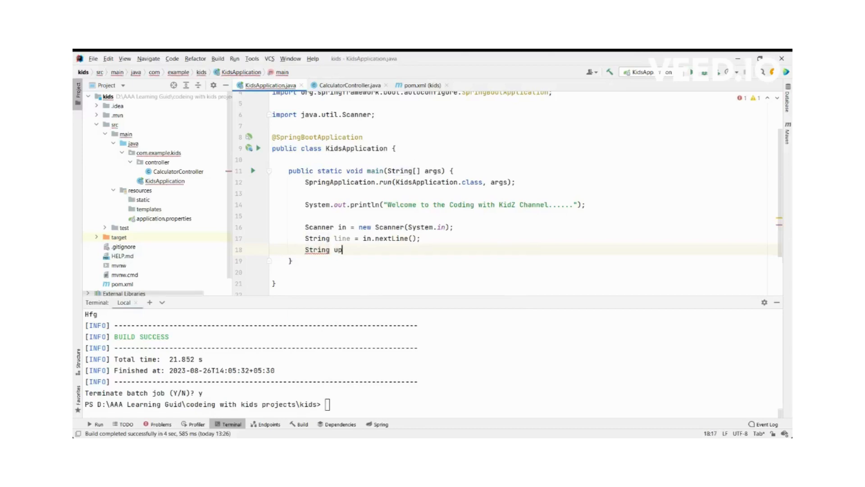
{"action": "type", "text": "per_case"}
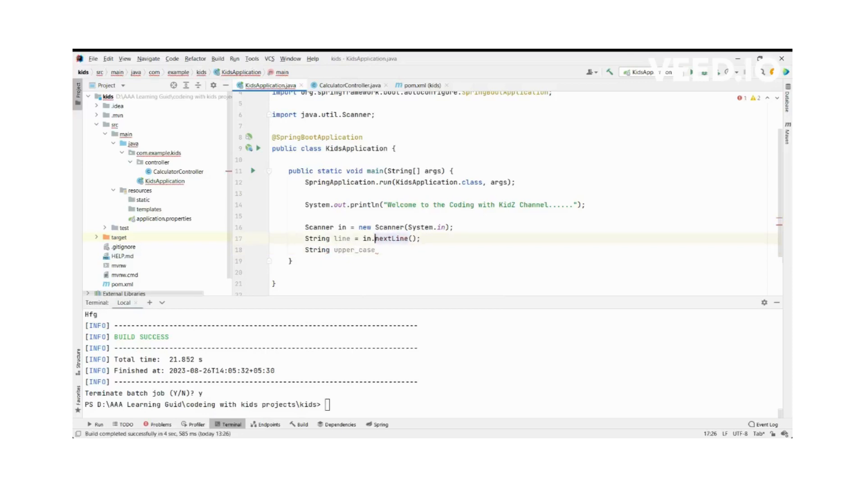
{"action": "left_click", "coordinate": [451, 260]}
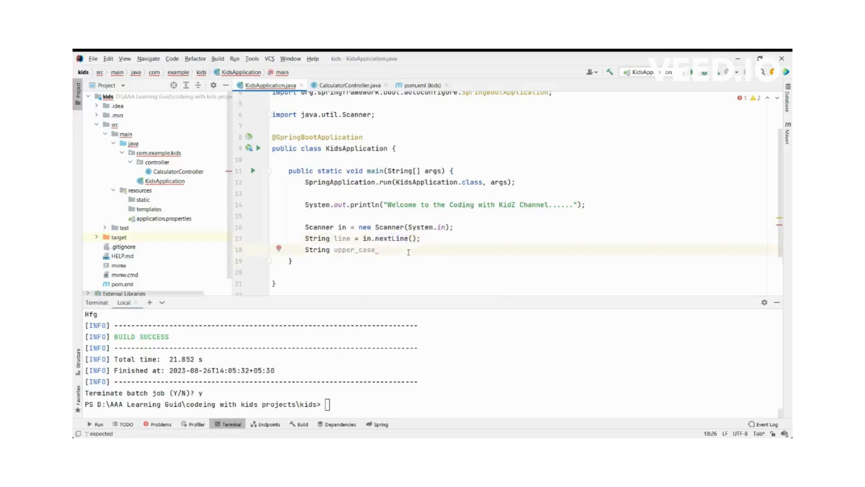
{"action": "type", "text": "_line"}
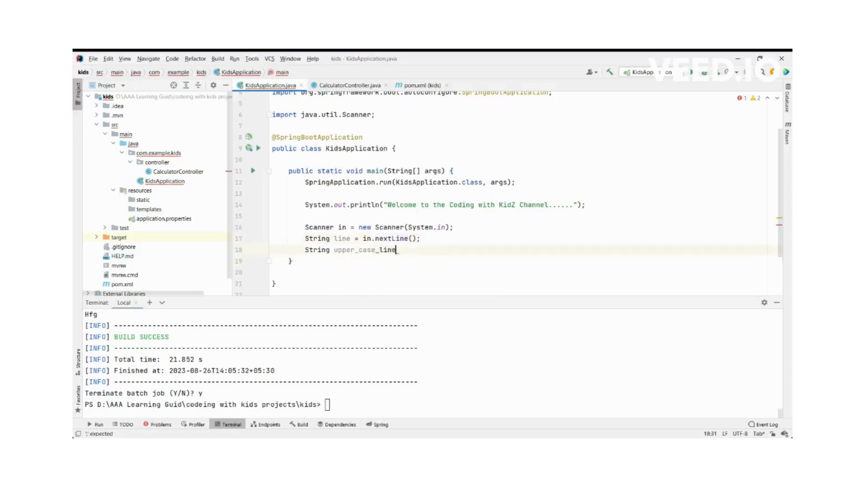
{"action": "type", "text": "= \"\";"}
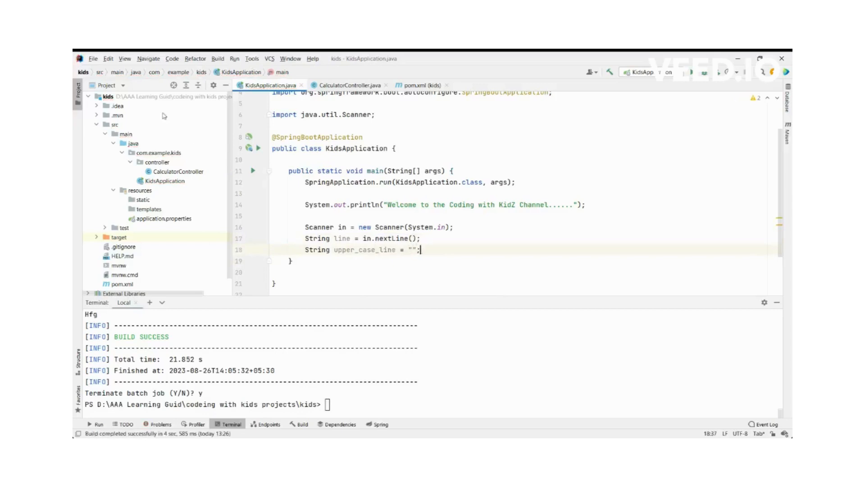
{"action": "scroll", "scroll_direction": "up", "scroll_amount": 3}
{"action": "type", "text": "System"}
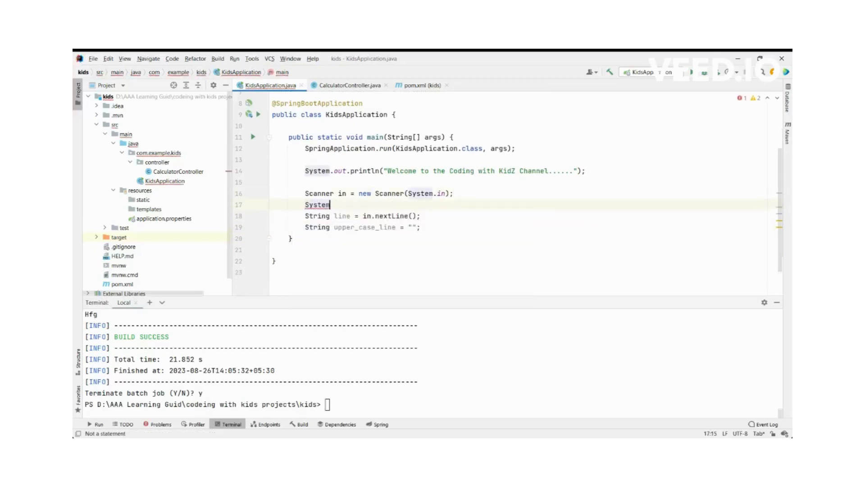
Step: Print the prompt "Input Sentence : " with System.out.print before the nextLine call
{"action": "type", "text": ".out.print(\"\");"}
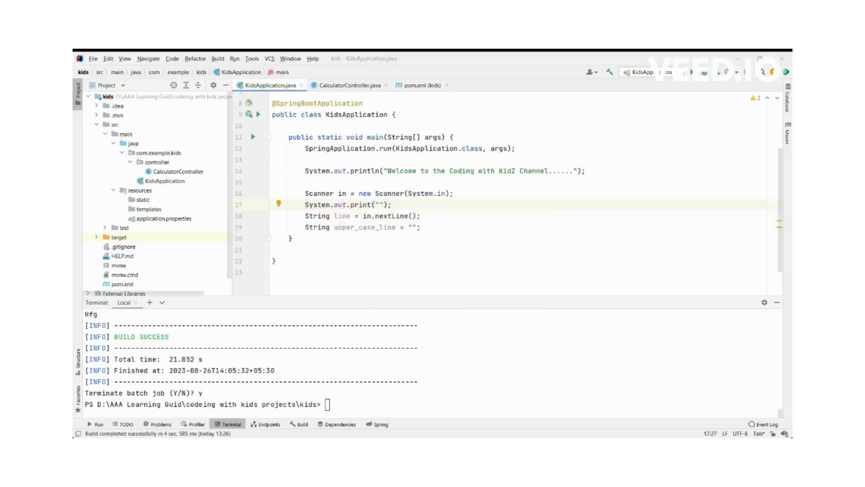
{"action": "type", "text": "Input"}
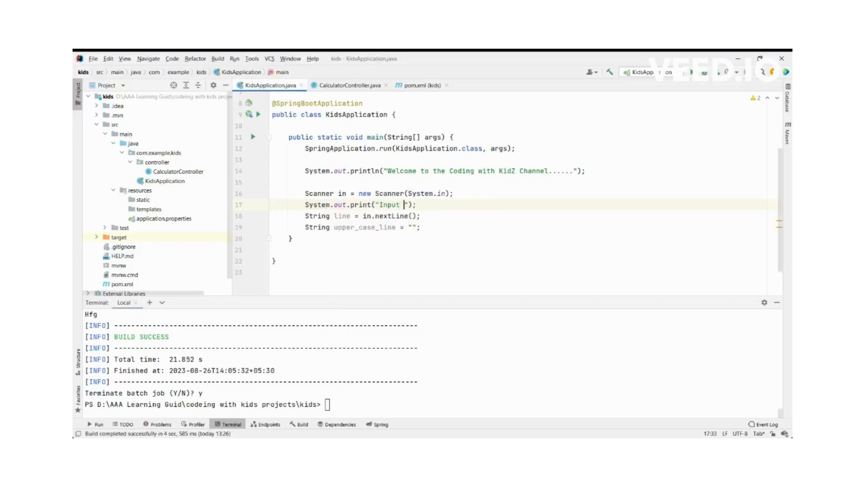
{"action": "type", "text": "Sentence"}
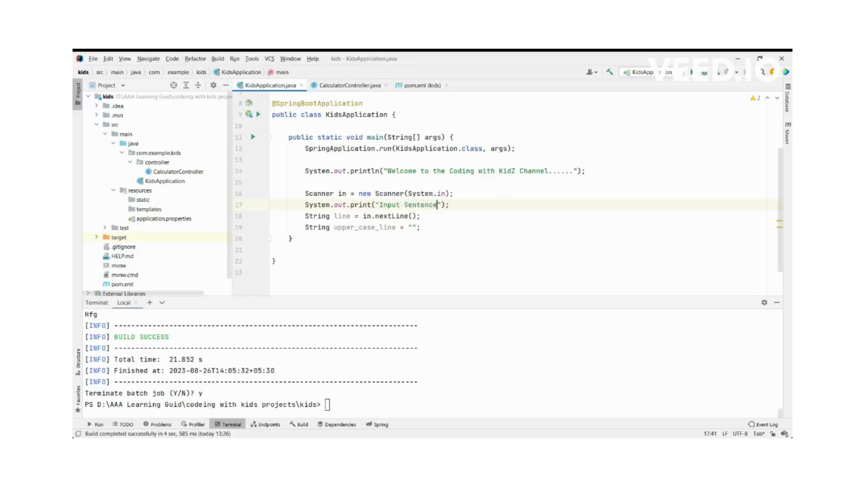
{"action": "type", "text": ":"}
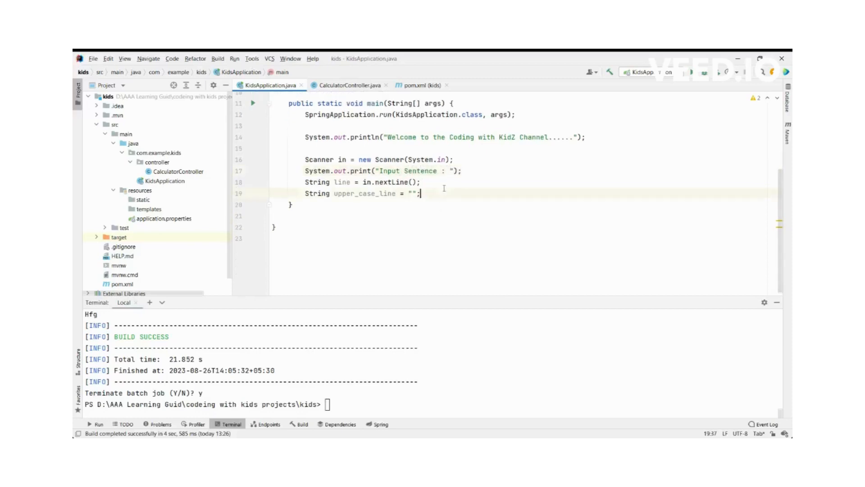
{"action": "key", "text": "enter"}
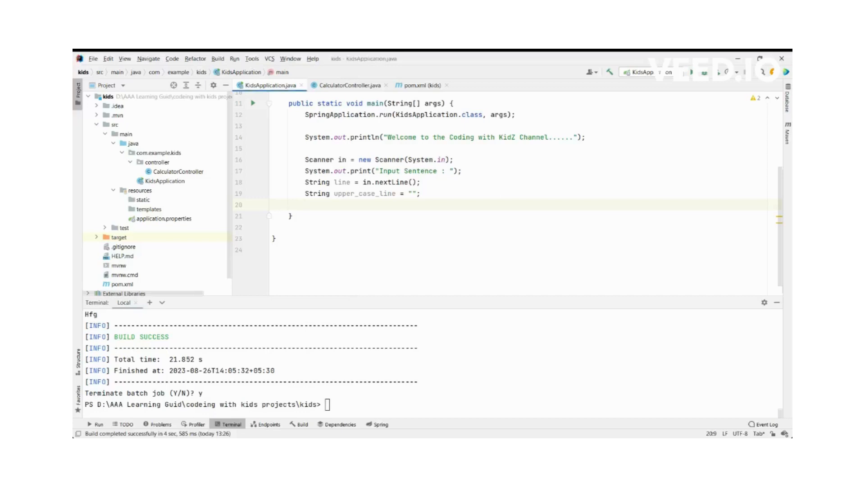
Step: Write 'Scanner lineScan = new Scanner(line);' and begin 'while ()' on the next line
{"action": "type", "text": "Scanner"}
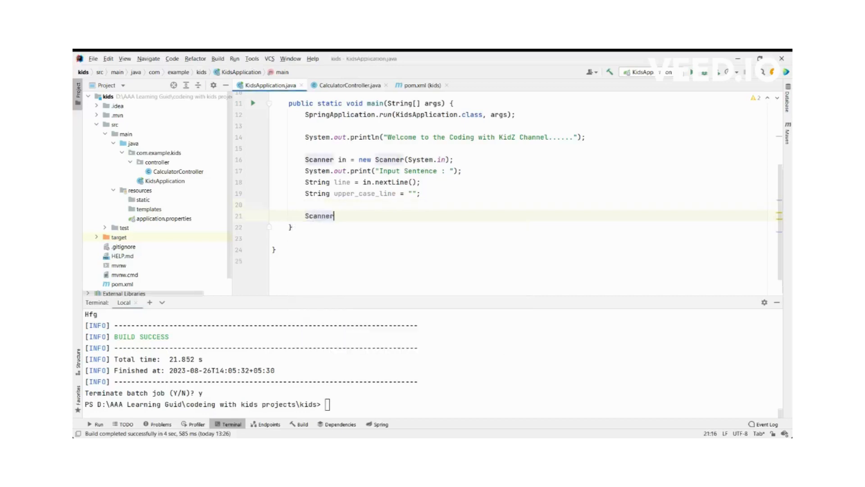
{"action": "type", "text": "line"}
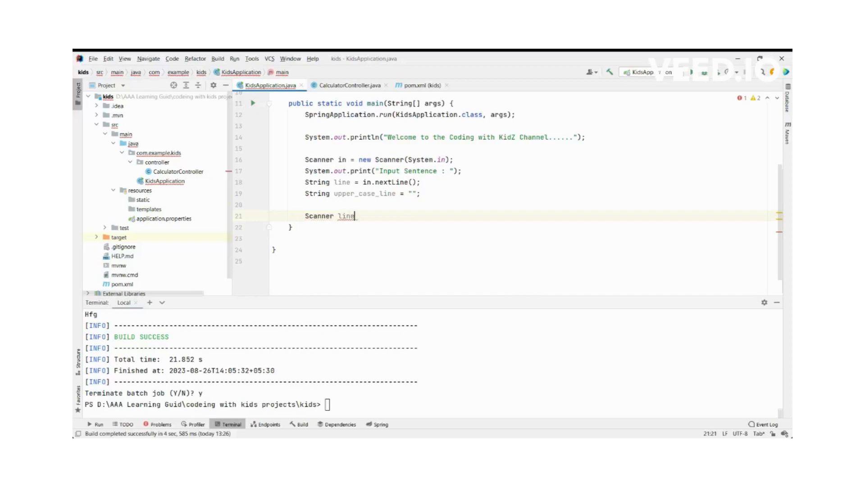
{"action": "type", "text": "Scan ="}
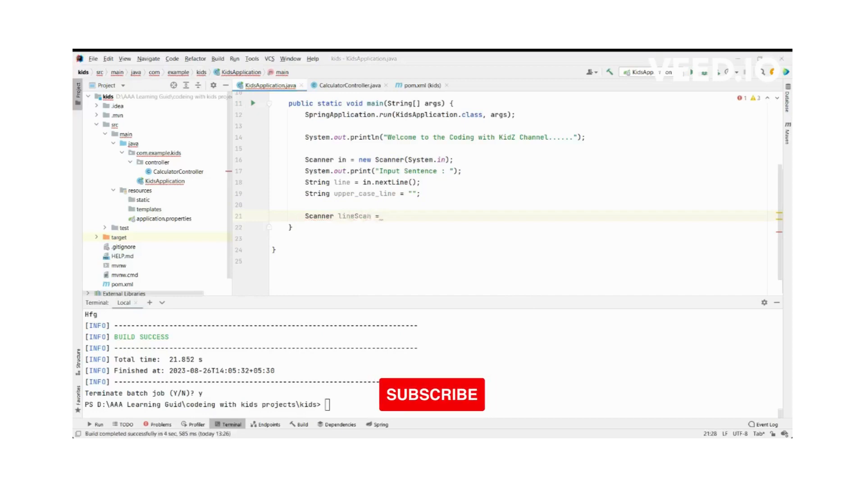
{"action": "type", "text": "new"}
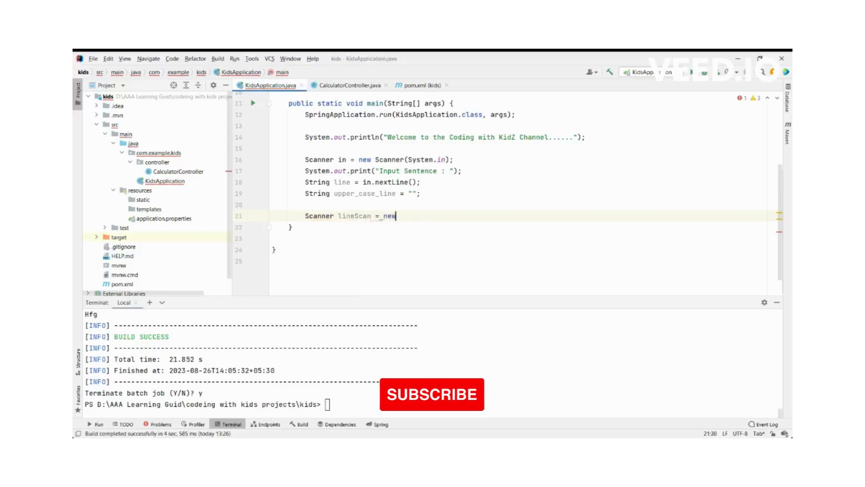
{"action": "type", "text": "Scanner(Line)"}
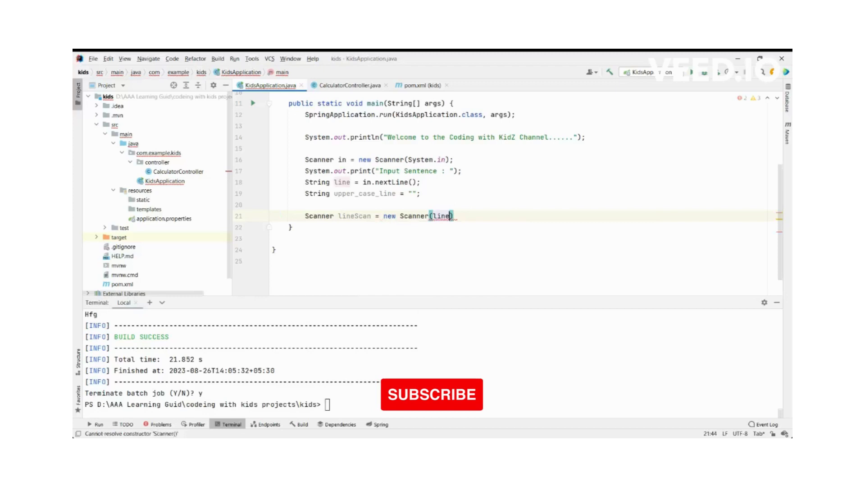
{"action": "type", "text": ";"}
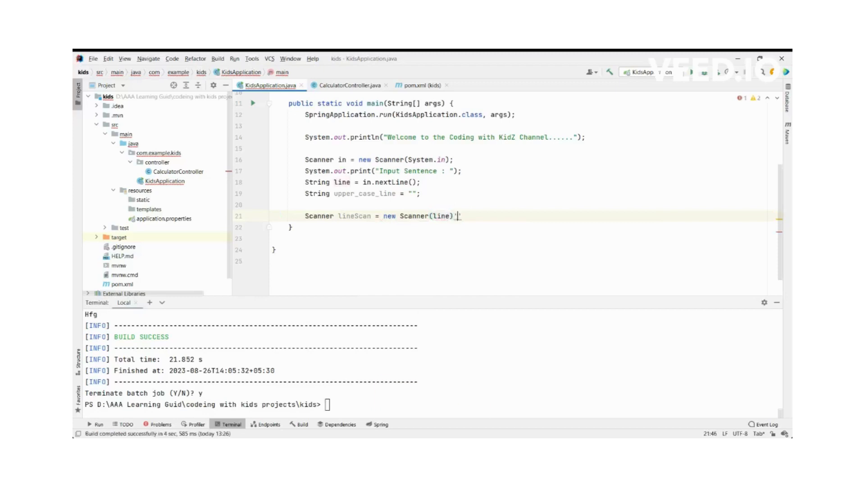
{"action": "type", "text": ";"}
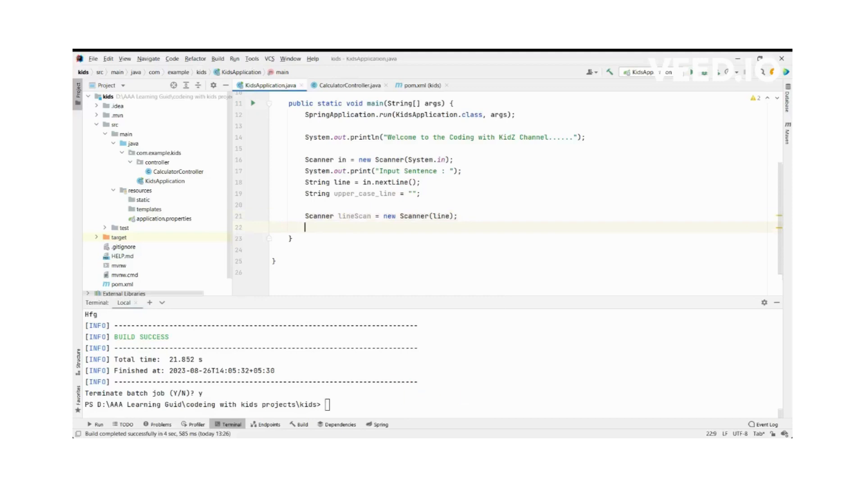
{"action": "type", "text": "while (){"}
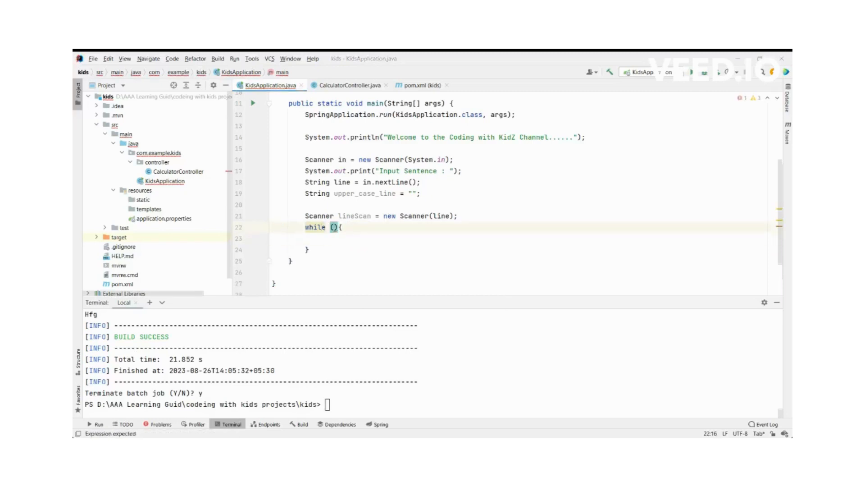
Step: Loop on lineScan.hasNext() and read each word with 'String word = lineScan.next();'
{"action": "type", "text": "l"}
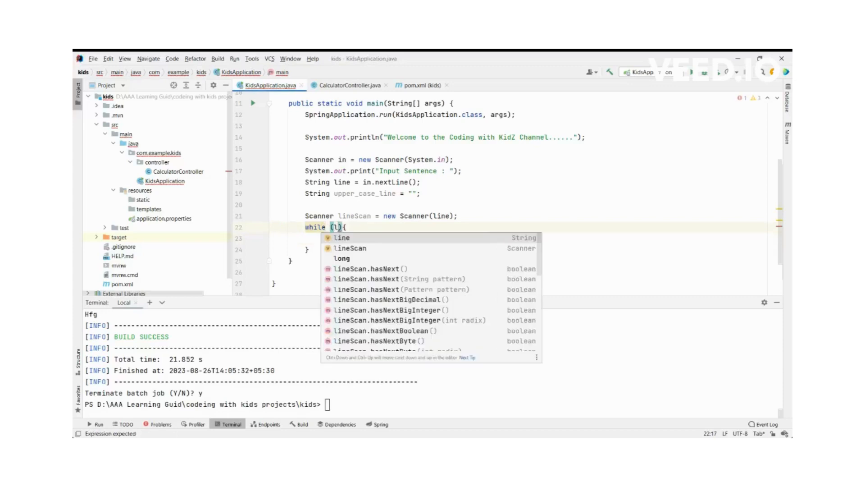
{"action": "type", "text": "lineScan.hasNext("}
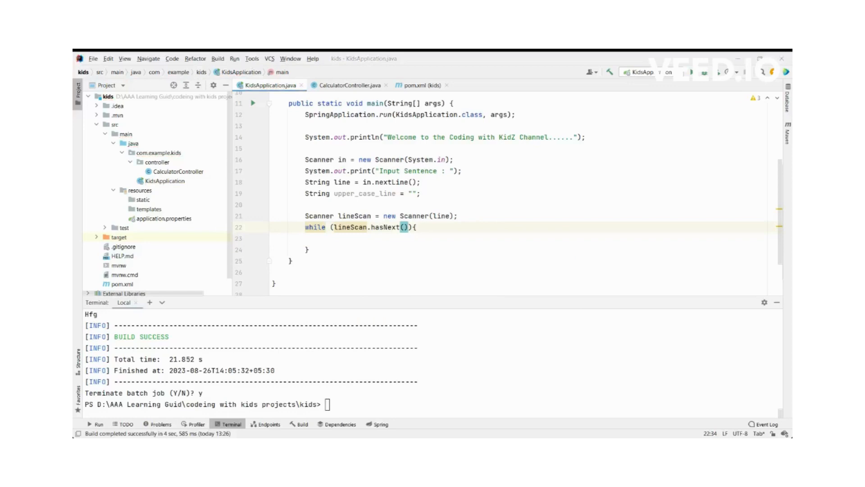
{"action": "mouse_move", "coordinate": [300, 247]}
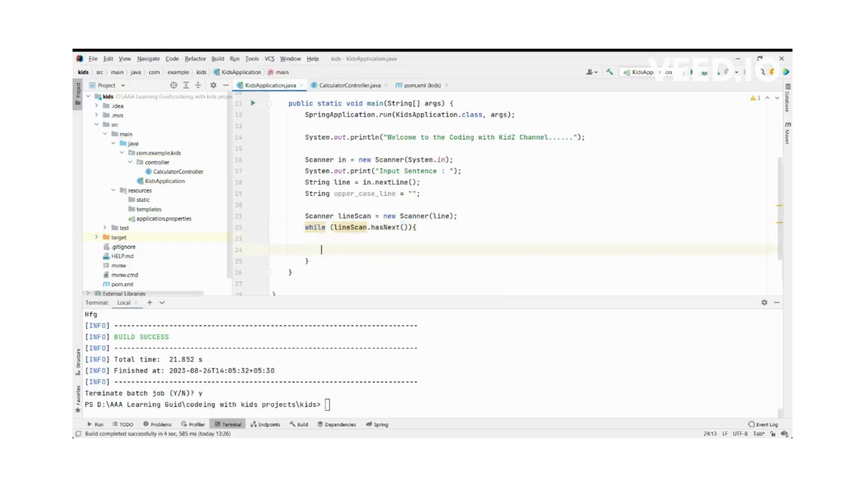
{"action": "type", "text": "Str"}
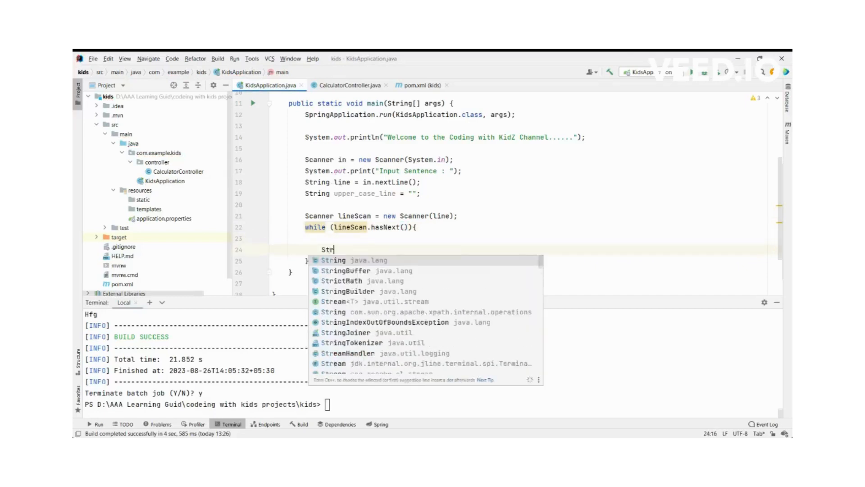
{"action": "type", "text": "String word ="}
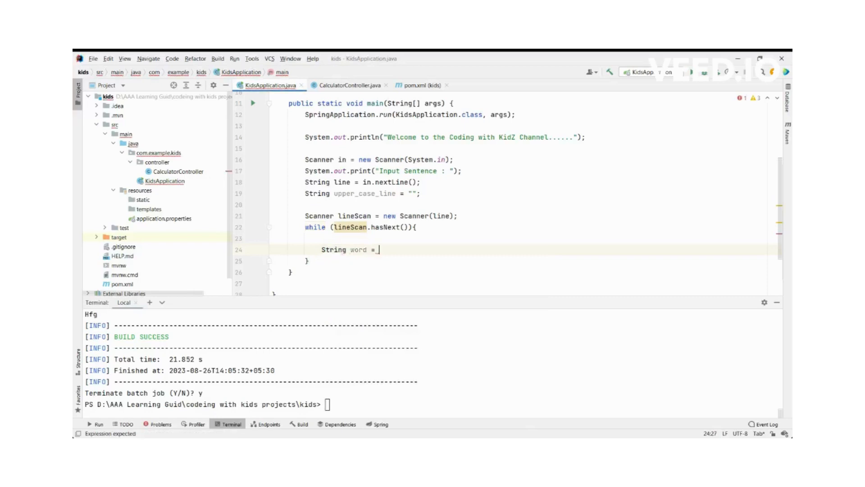
{"action": "type", "text": "lineScan"}
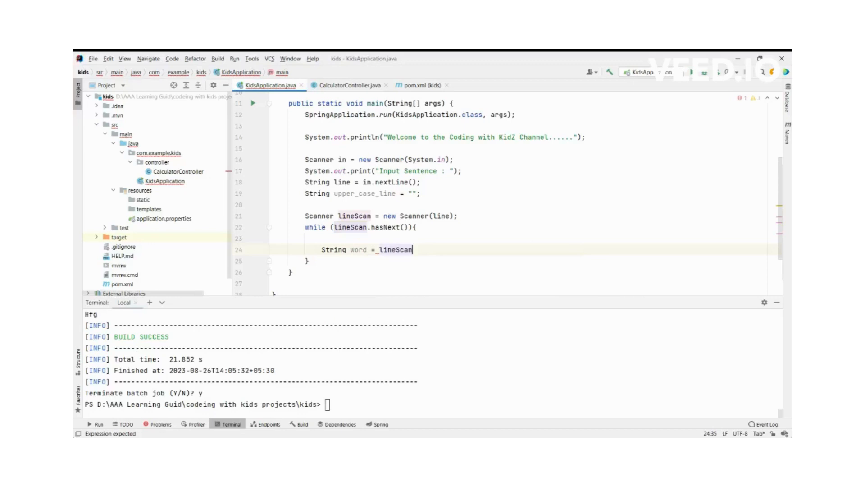
{"action": "type", "text": ".next()"}
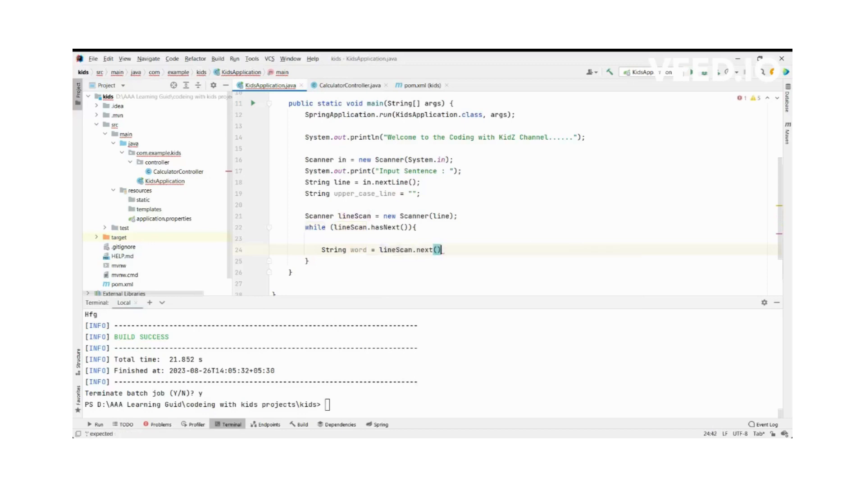
{"action": "type", "text": ";"}
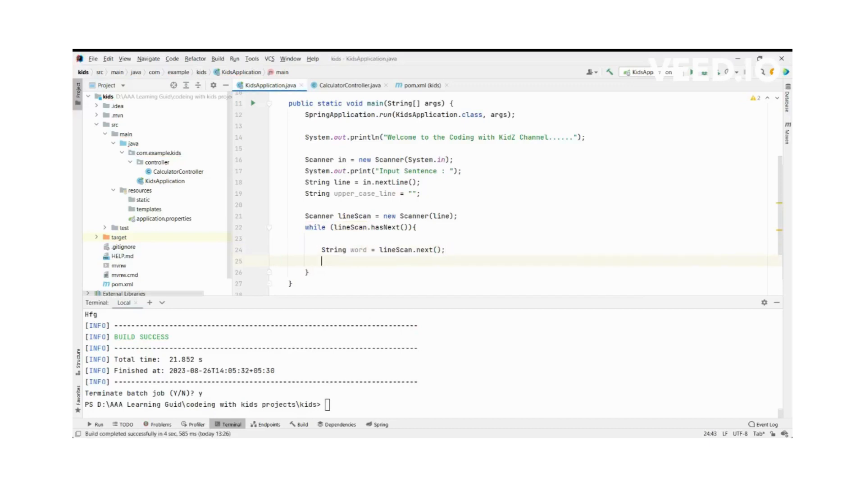
Step: Assign upper_case_line = Character.toUpperCase(word.charAt(0)) + word.substring(1) + ""
{"action": "type", "text": "upper_case_line ="}
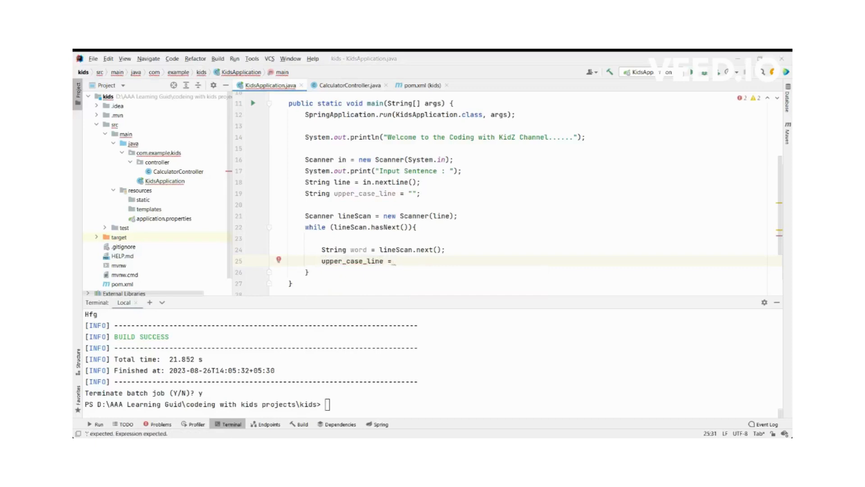
{"action": "type", "text": "Character.toUpperCase("}
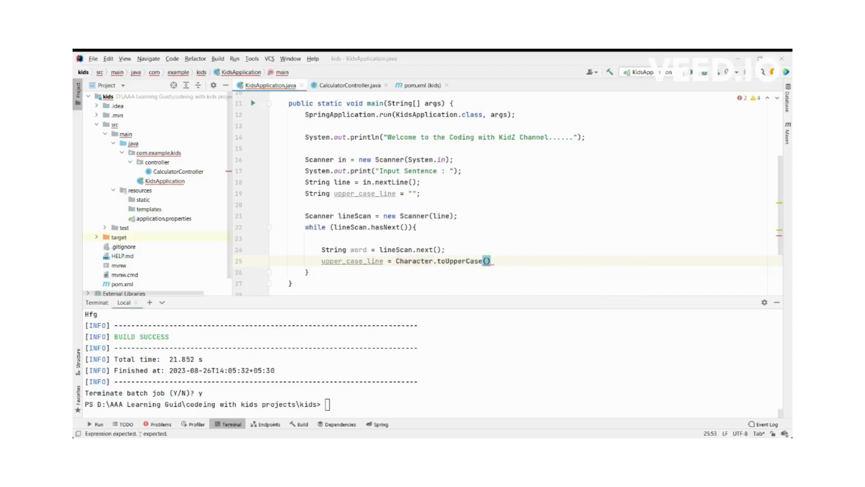
{"action": "type", "text": "w"}
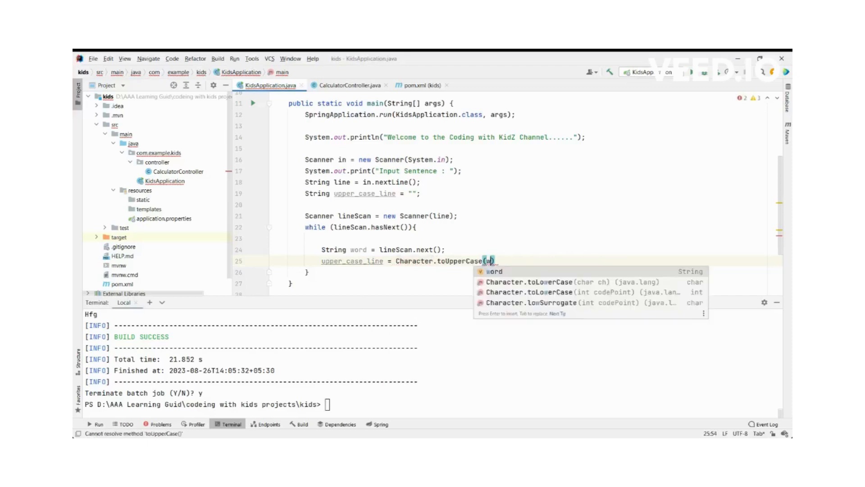
{"action": "type", "text": "word."}
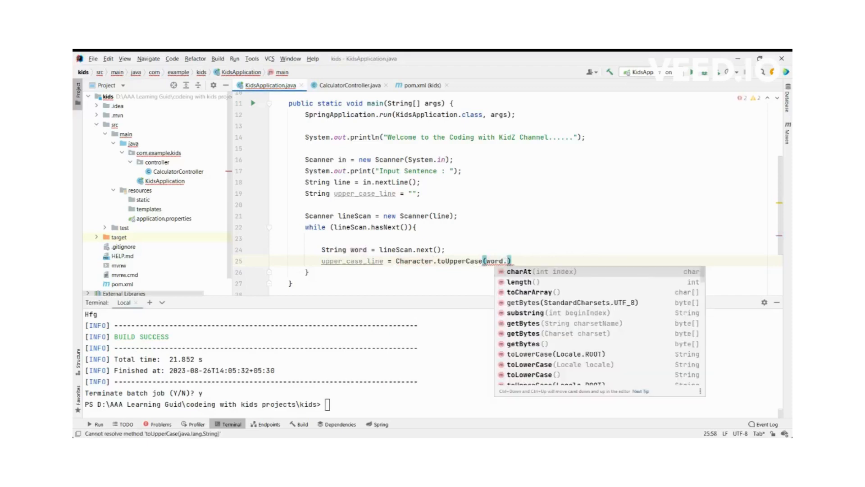
{"action": "left_click", "coordinate": [530, 271]}
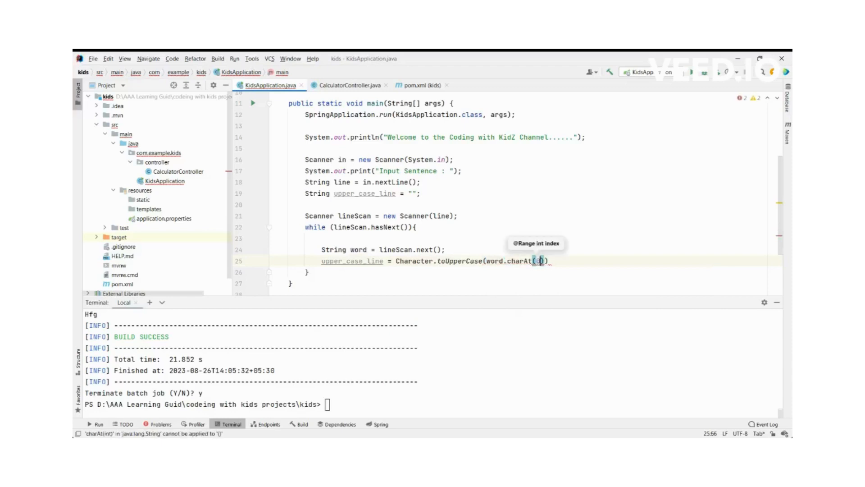
{"action": "type", "text": ")"}
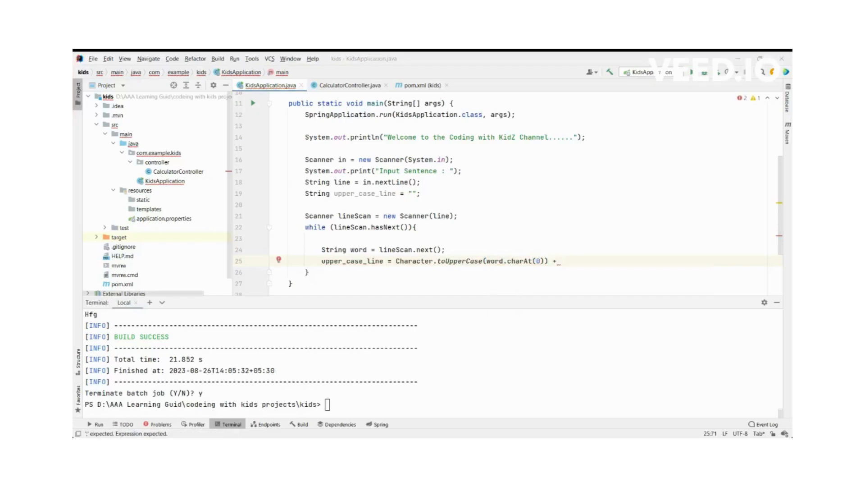
{"action": "type", "text": "word.substring(1"}
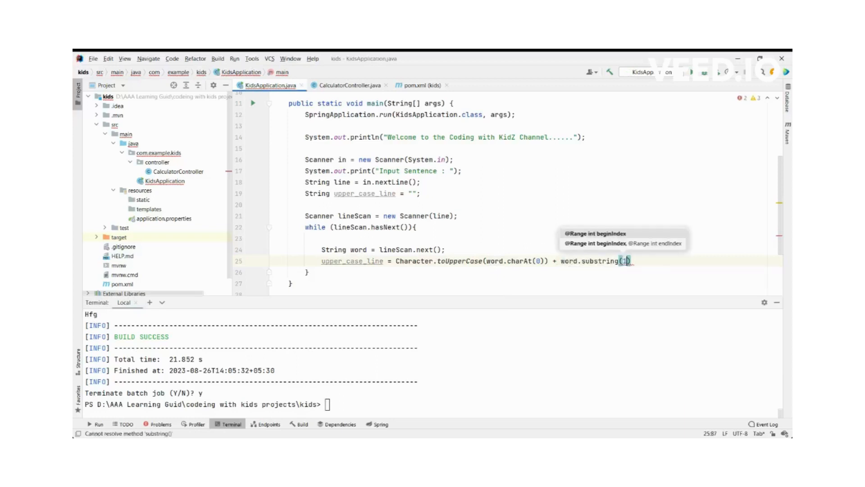
{"action": "type", "text": ");"}
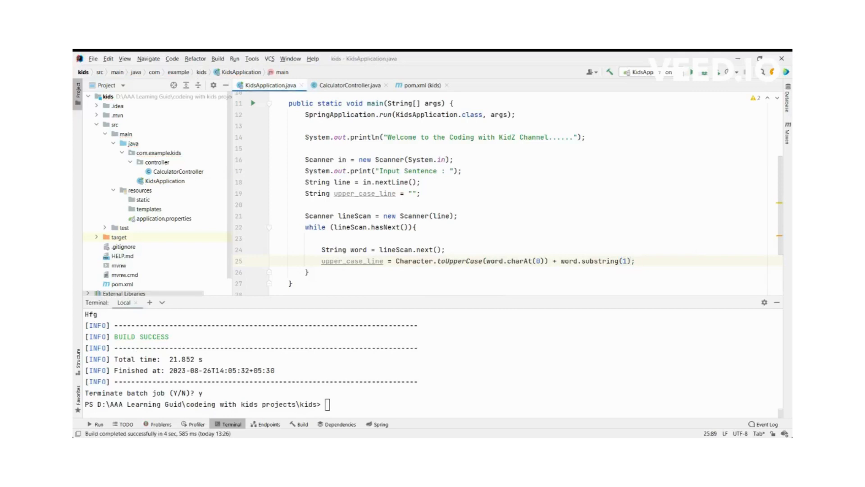
{"action": "type", "text": "+ \""}
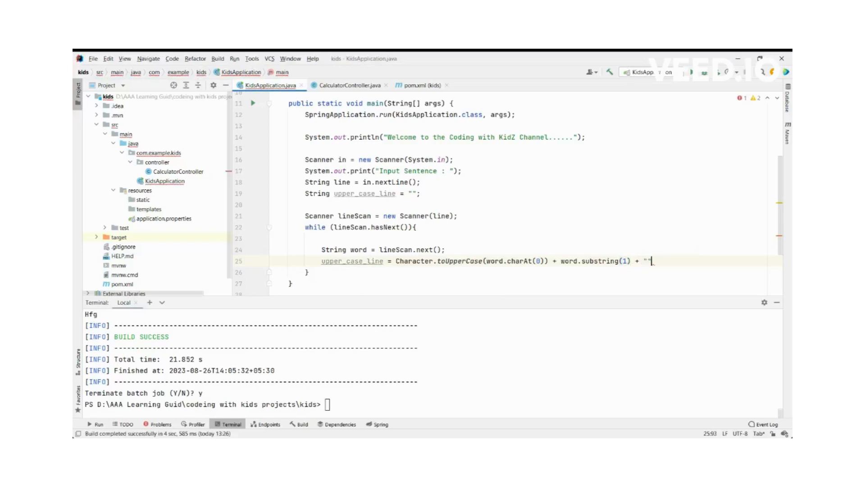
{"action": "type", "text": ";"}
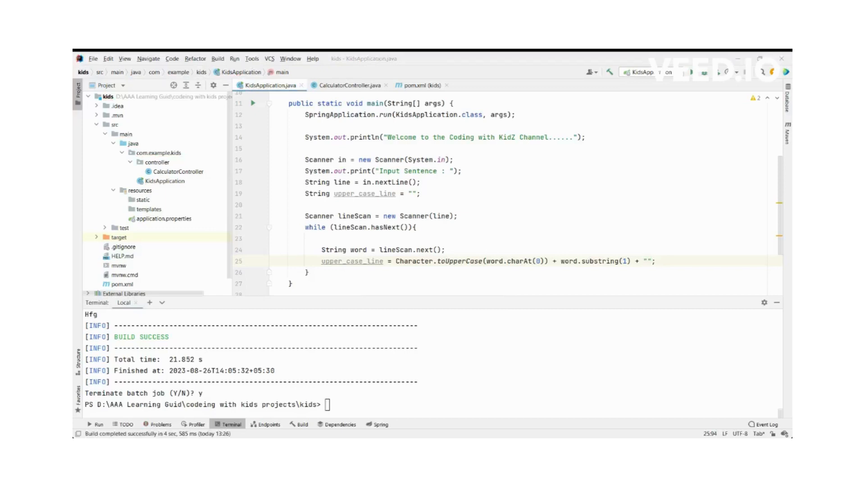
{"action": "left_click", "coordinate": [653, 261]}
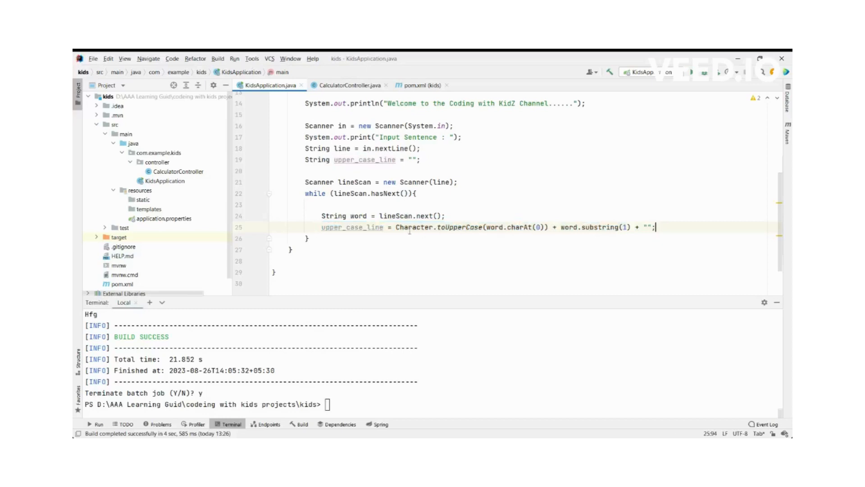
Step: Change the upper_case_line assignment to append with +=
{"action": "left_click", "coordinate": [388, 227]}
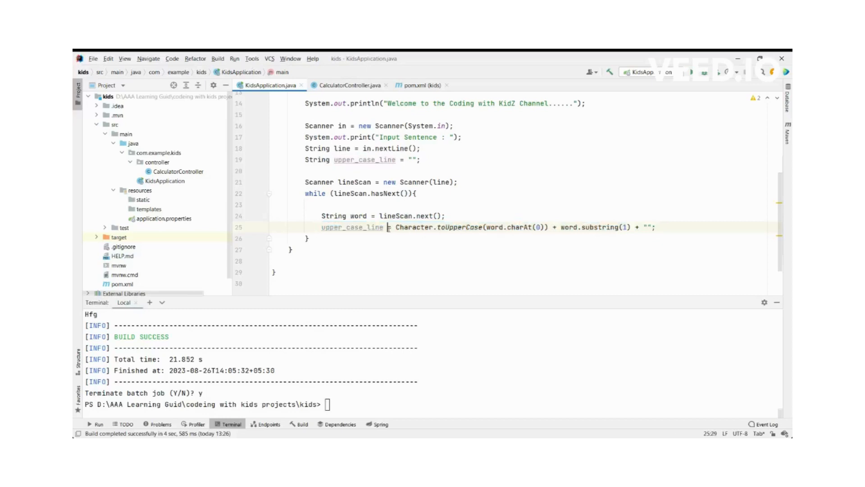
{"action": "type", "text": "+"}
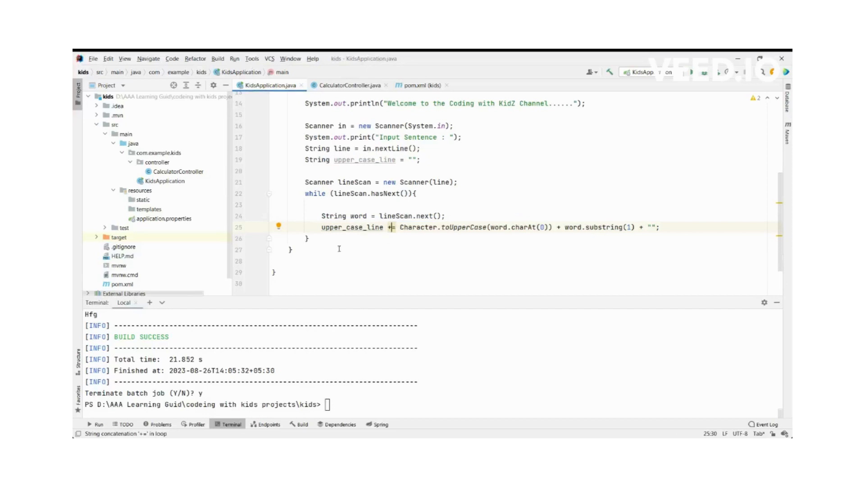
{"action": "key", "text": "enter"}
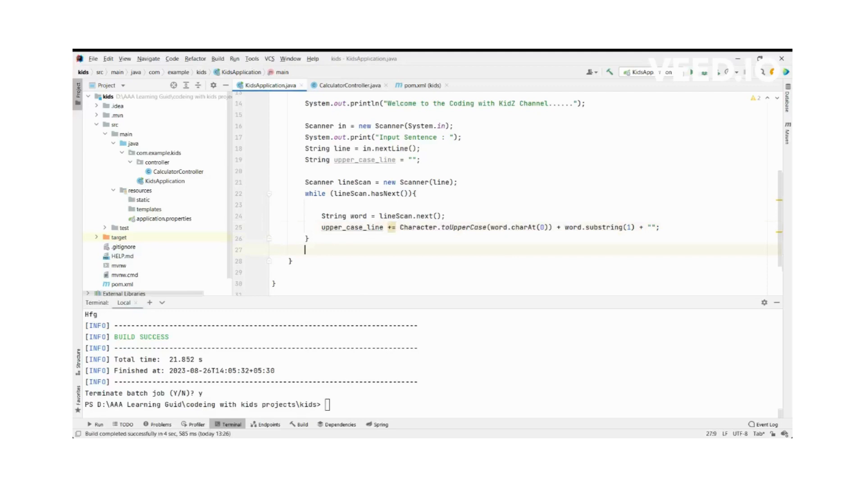
Step: After the loop, print upper_case_line.trim() with System.out.println
{"action": "type", "text": "System.out.println(\"\");"}
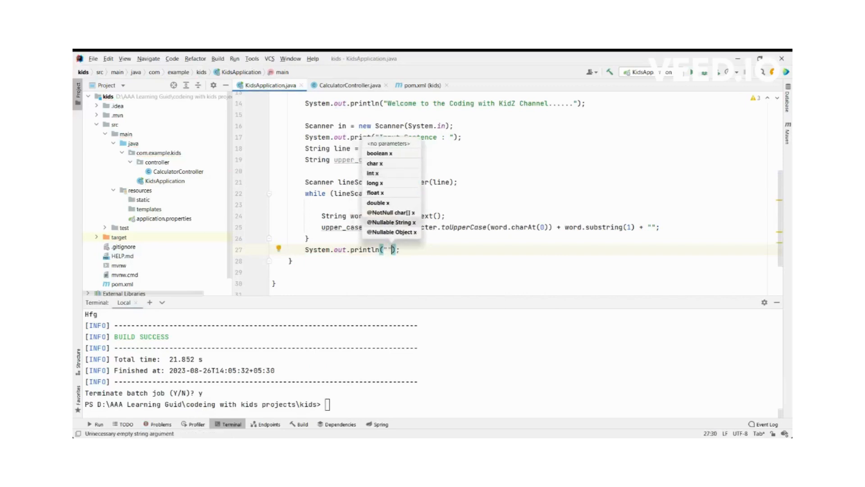
{"action": "key", "text": "Backspace"}
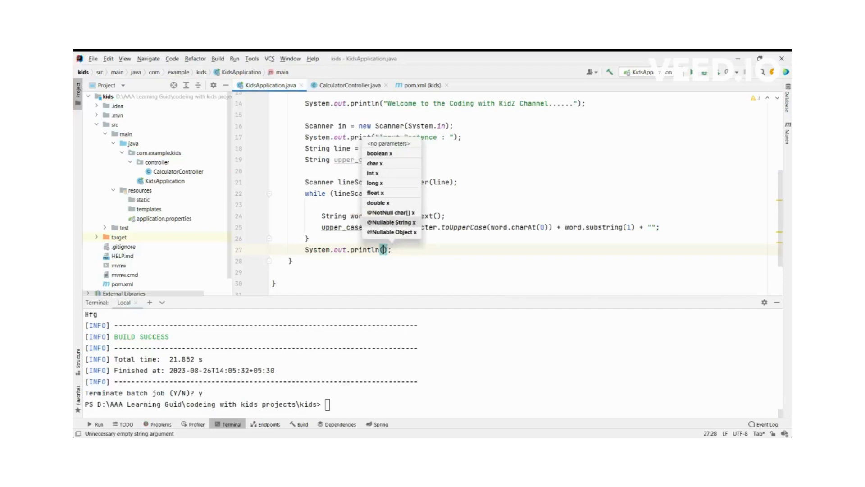
{"action": "type", "text": "upper_case_line"}
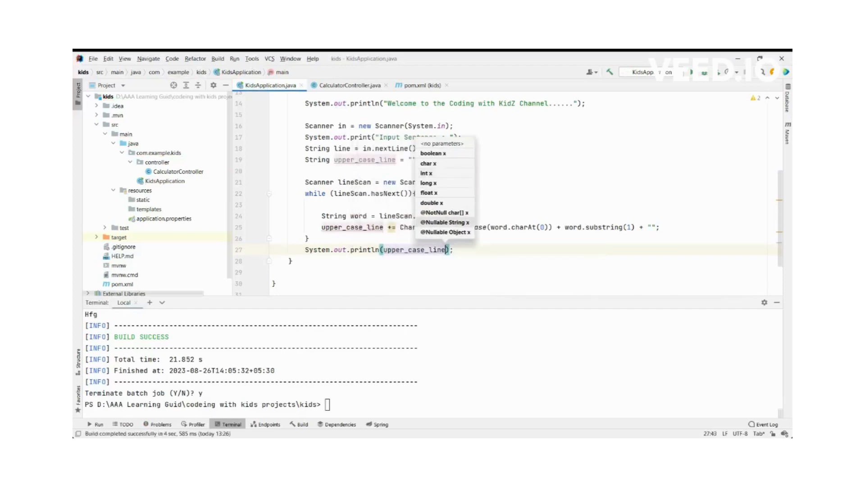
{"action": "type", "text": ".trim("}
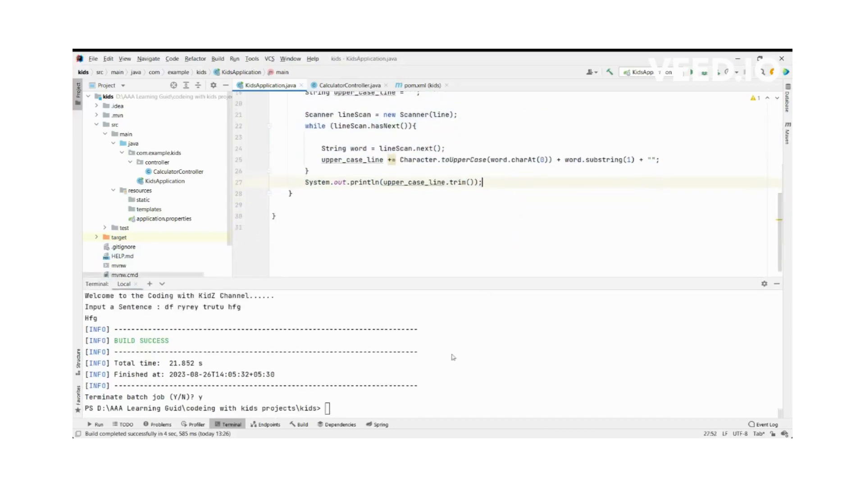
{"action": "mouse_move", "coordinate": [372, 405]}
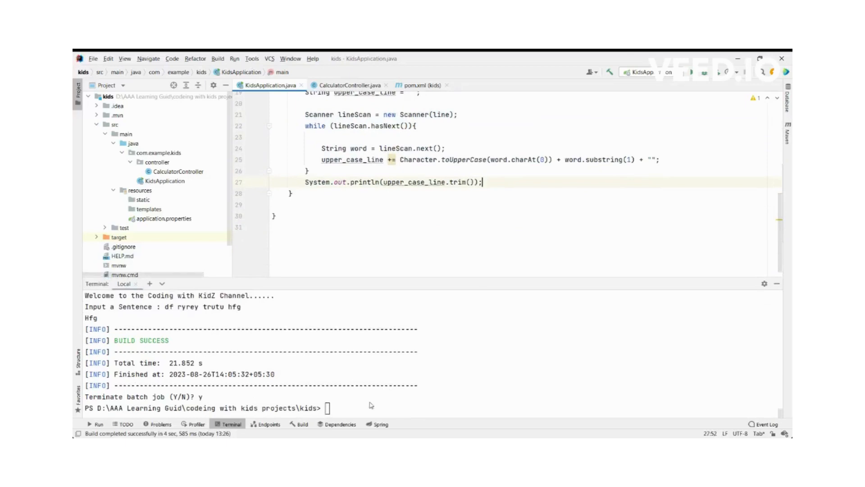
Step: Start the app in the Terminal with mvn spring-boot:run
{"action": "type", "text": "mvn spring-boot:run"}
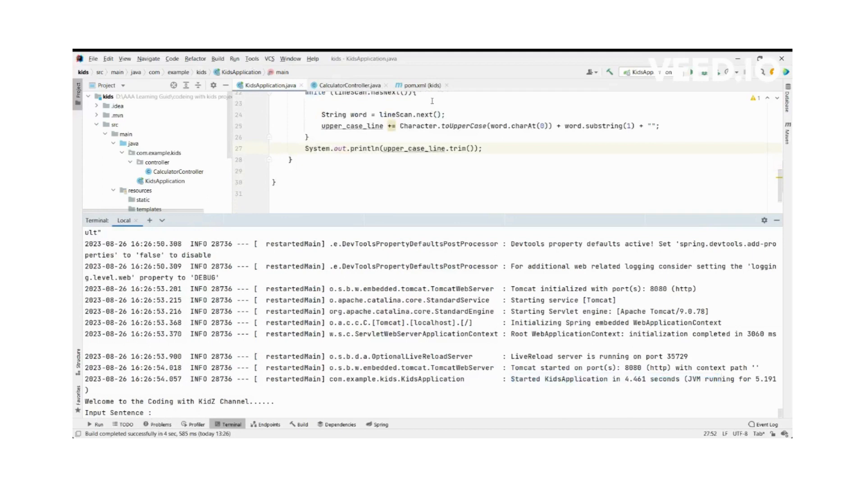
{"action": "scroll", "scroll_direction": "up", "scroll_amount": 3}
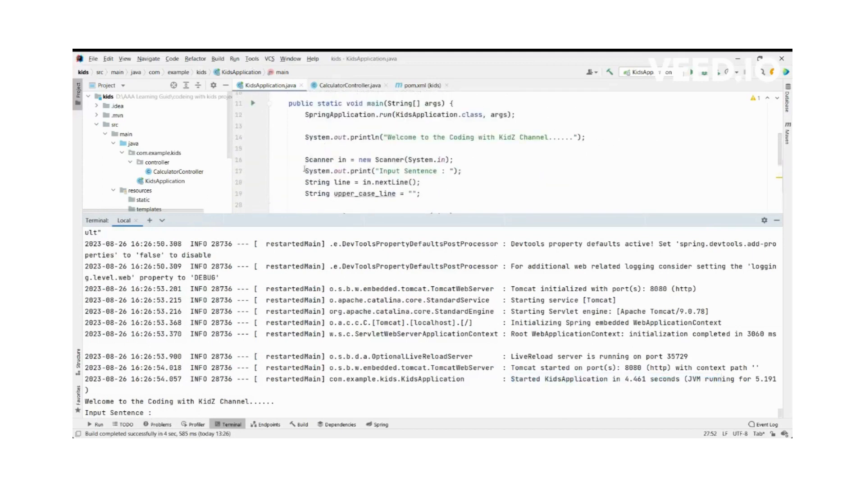
{"action": "left_click", "coordinate": [160, 411]}
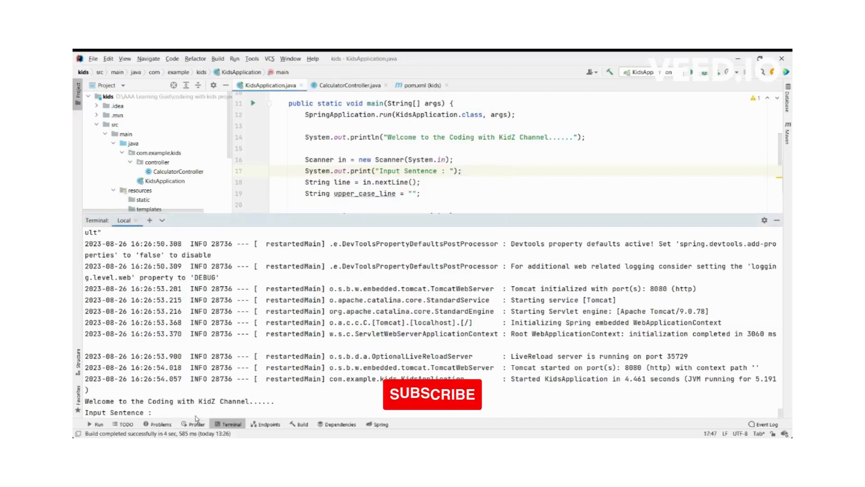
Step: Enter the sentence 'the coding with kidz', which prints TheCodingWithKidz
{"action": "type", "text": "the"}
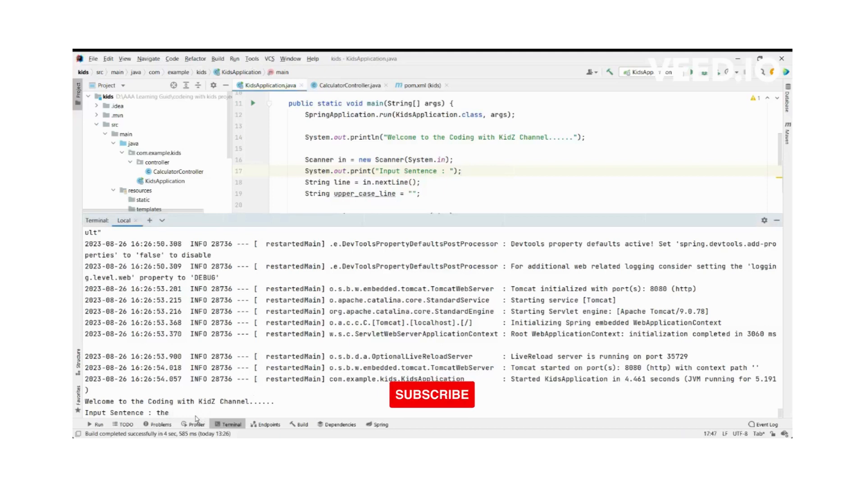
{"action": "type", "text": "coding"}
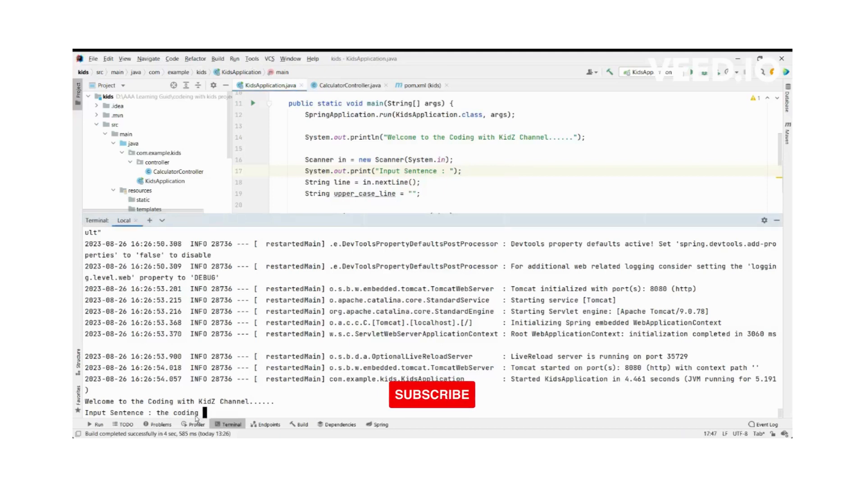
{"action": "type", "text": "with"}
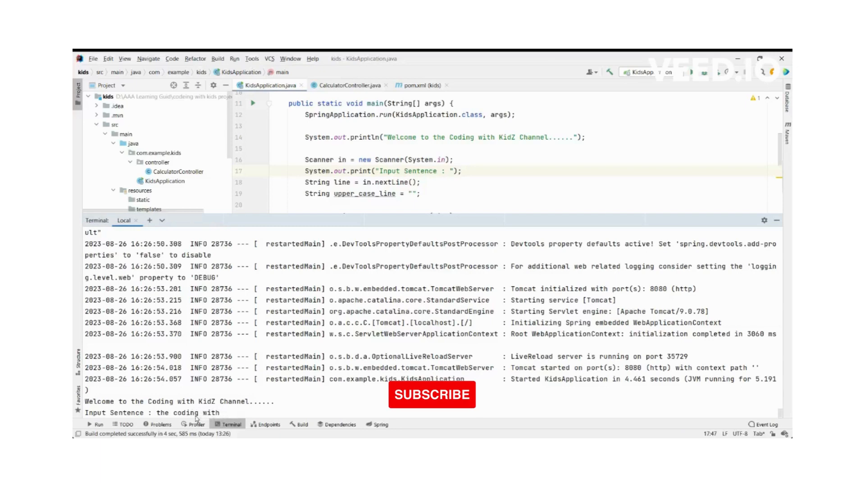
{"action": "type", "text": "kidz"}
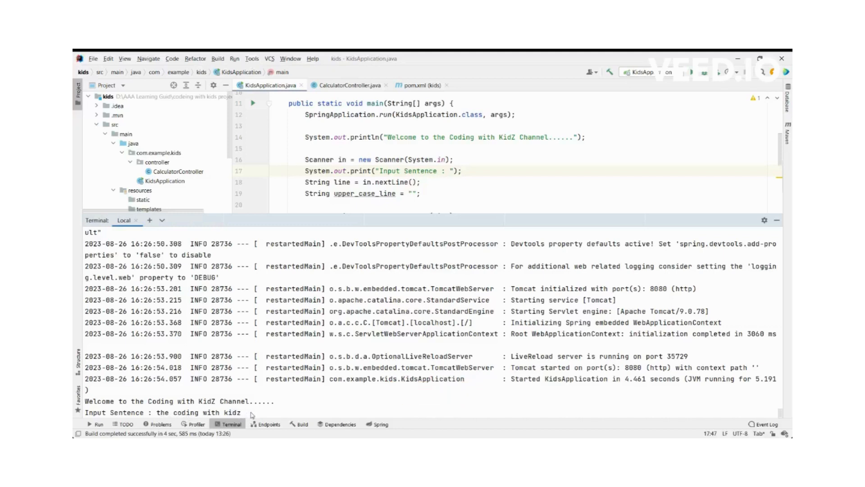
{"action": "mouse_move", "coordinate": [174, 418]}
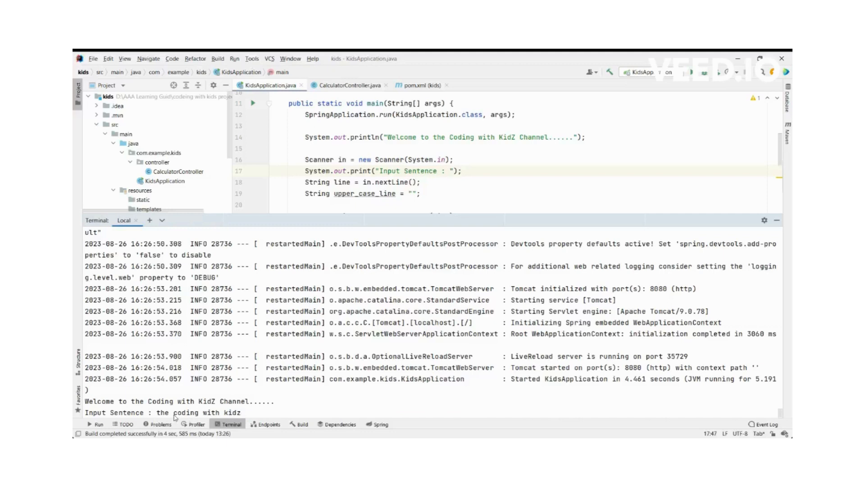
{"action": "mouse_move", "coordinate": [250, 412]}
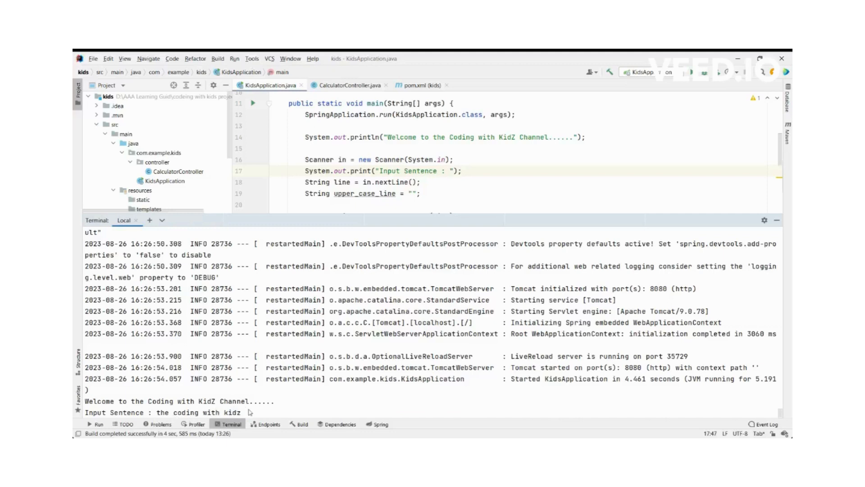
{"action": "key", "text": "Return"}
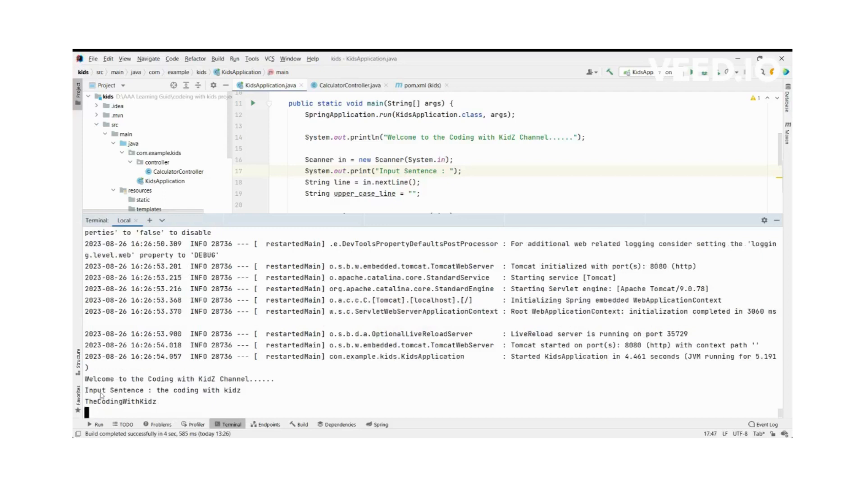
{"action": "mouse_move", "coordinate": [188, 400]}
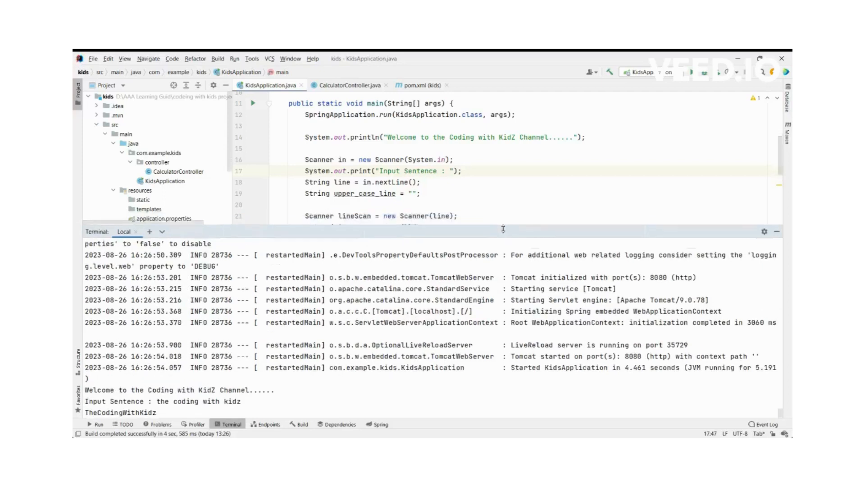
Step: Change "" to " " after word.substring(1), terminate the app and rerun mvn spring-boot:run
{"action": "scroll", "scroll_direction": "down", "scroll_amount": 3}
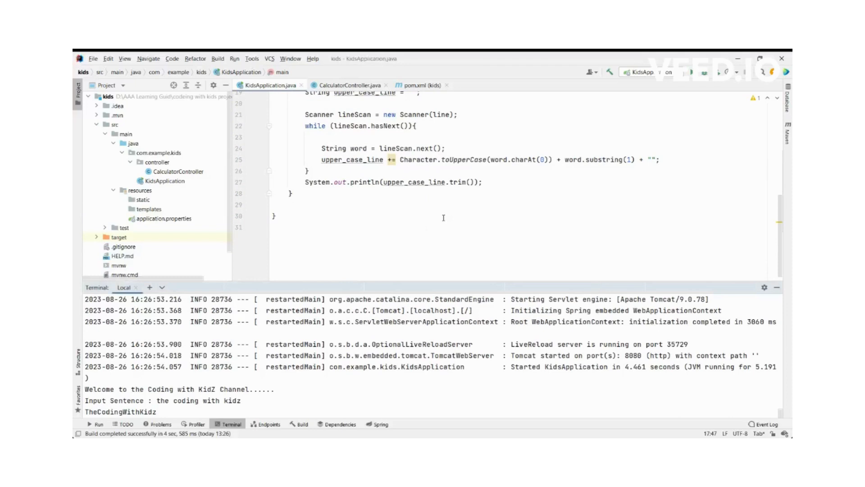
{"action": "scroll", "scroll_direction": "up", "scroll_amount": 3}
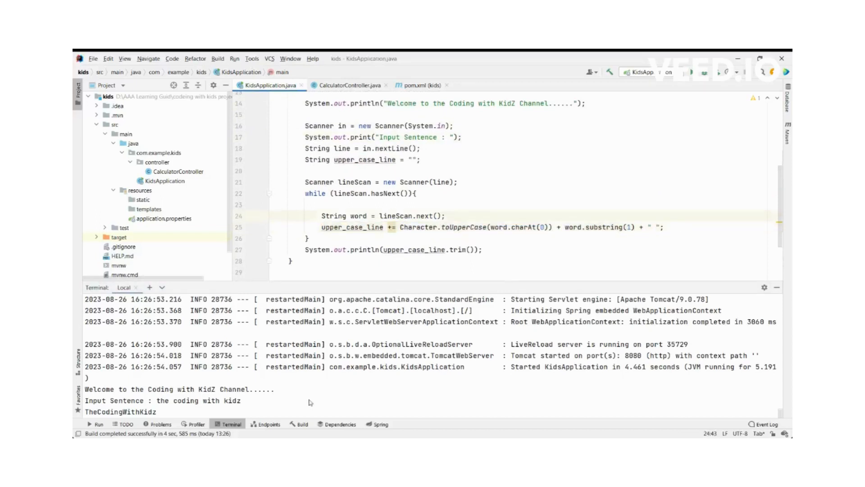
{"action": "mouse_move", "coordinate": [287, 403]}
{"action": "type", "text": "y"}
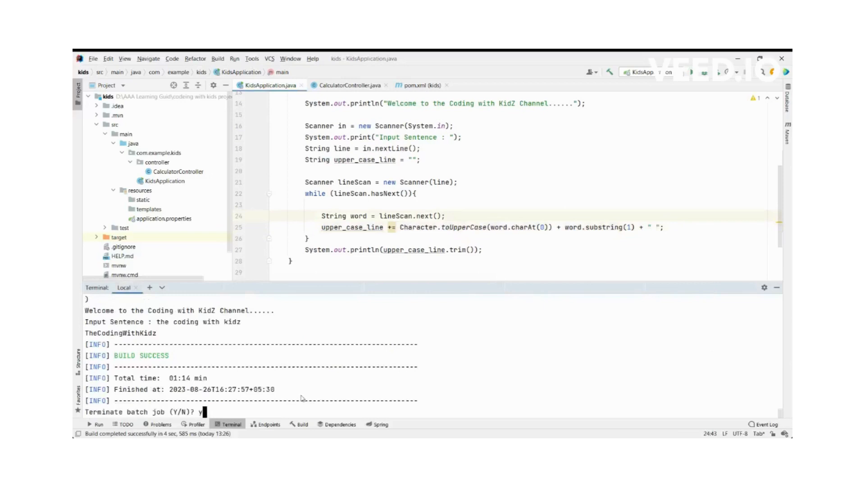
{"action": "key", "text": "Return"}
{"action": "type", "text": "mvn spring-boot:run"}
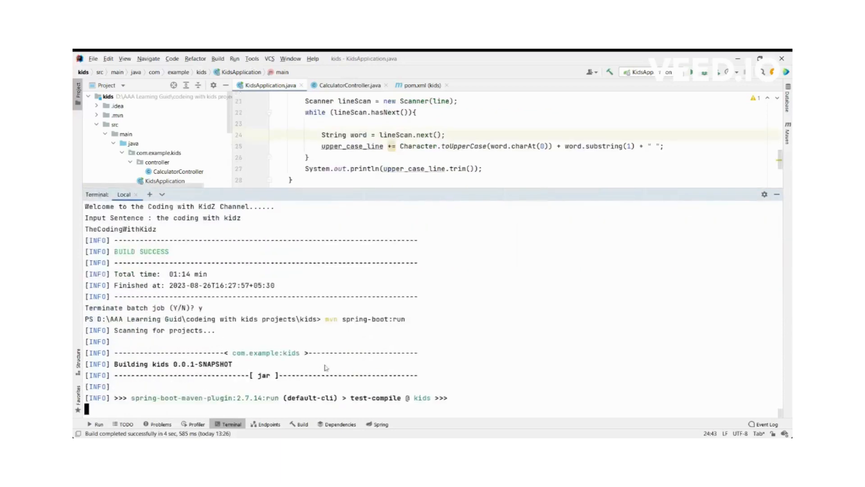
Step: Type 'the coding with kid' at the Input Sentence prompt, fixing the 'codeing' typo
{"action": "scroll", "scroll_direction": "down", "scroll_amount": 3}
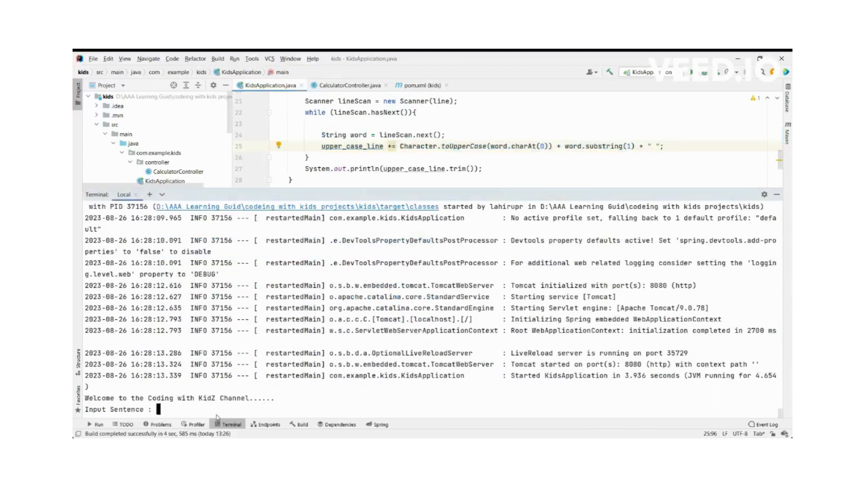
{"action": "type", "text": "the"}
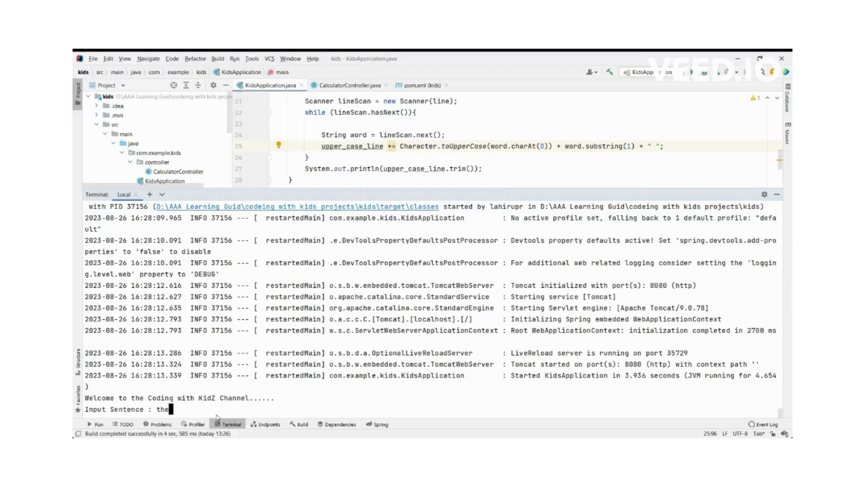
{"action": "type", "text": "codeing"}
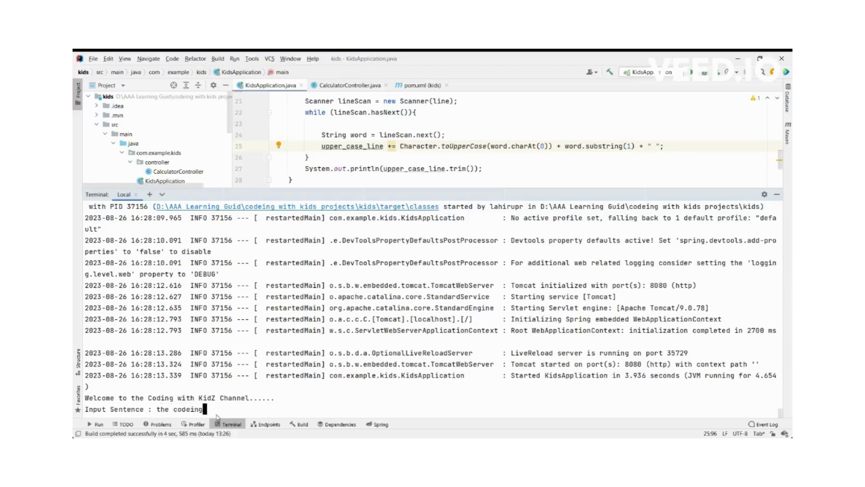
{"action": "key", "text": "BackSpace"}
{"action": "type", "text": " wit"}
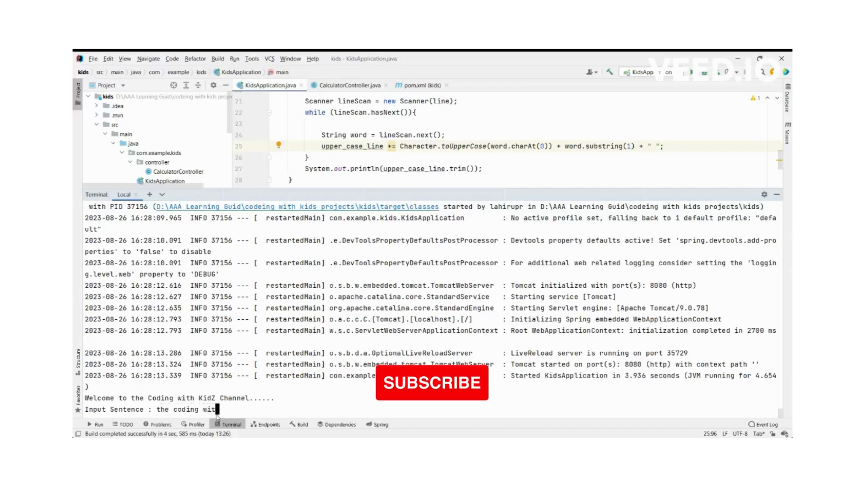
{"action": "type", "text": "h kid"}
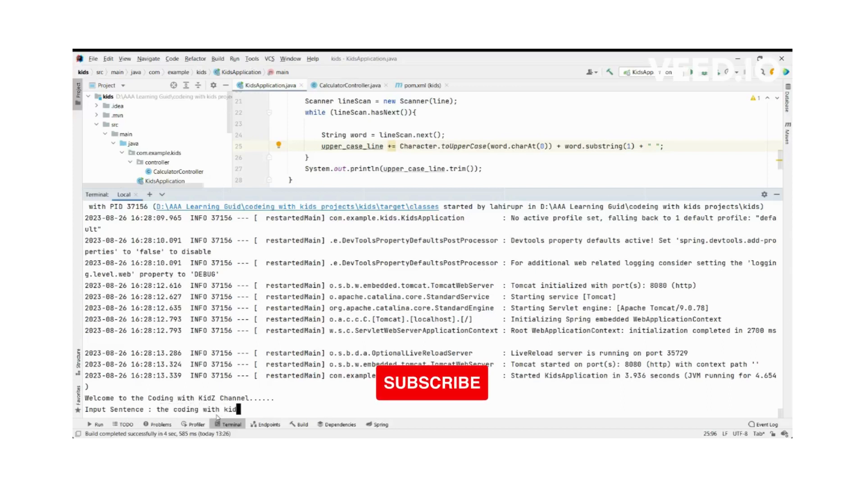